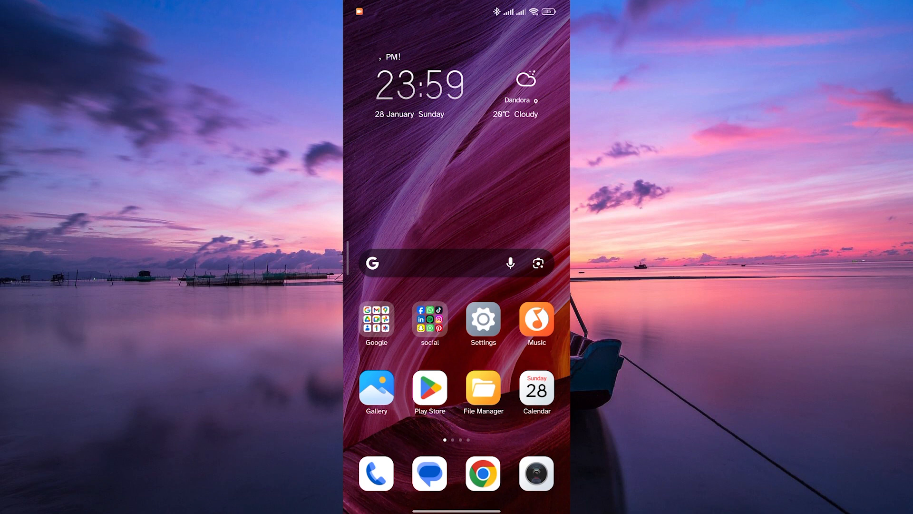
Launch Facebook from the social folder and reach the post's comment thread
{"action": "left_click", "coordinate": [429, 320]}
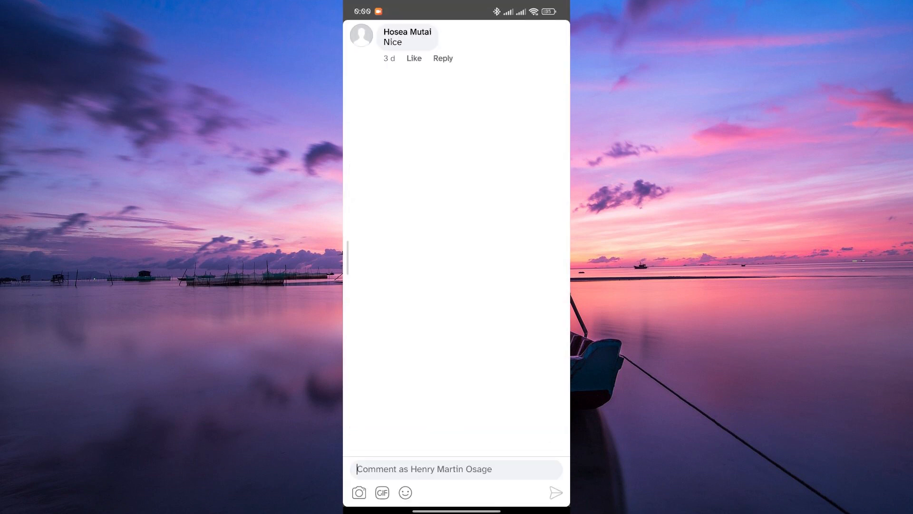
Activate the 'Comment as…' box so the keyboard comes up
{"action": "left_click", "coordinate": [456, 469]}
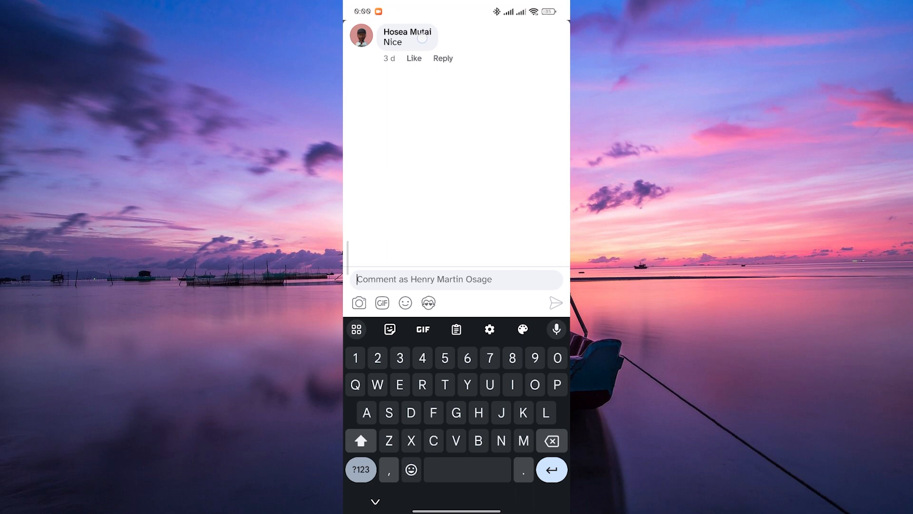
{"action": "left_click", "coordinate": [405, 37]}
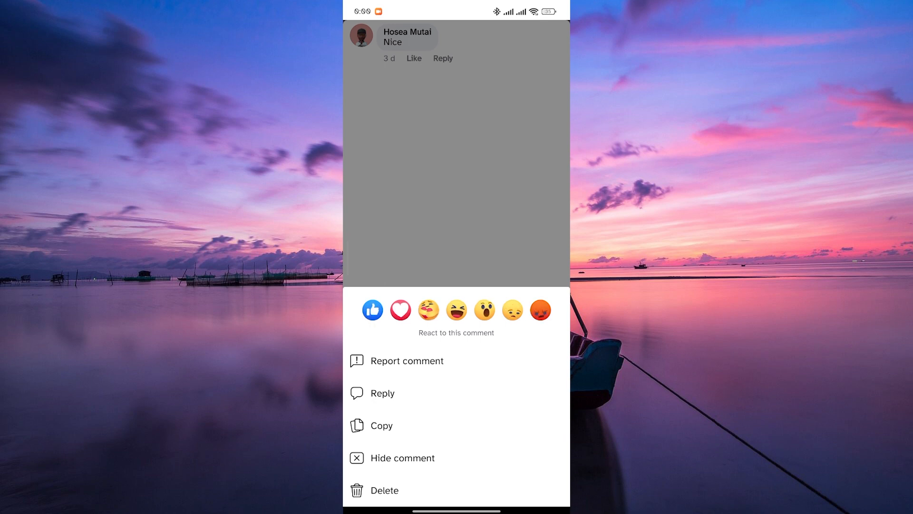
{"action": "left_click", "coordinate": [383, 393]}
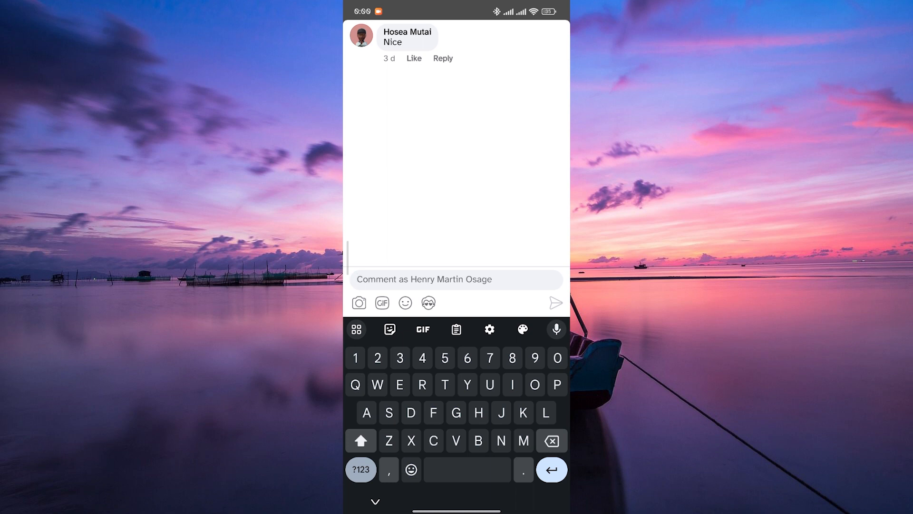
Reply to the Nice comment with 'Thank you!' and an emoji, then send it
{"action": "left_click", "coordinate": [443, 58]}
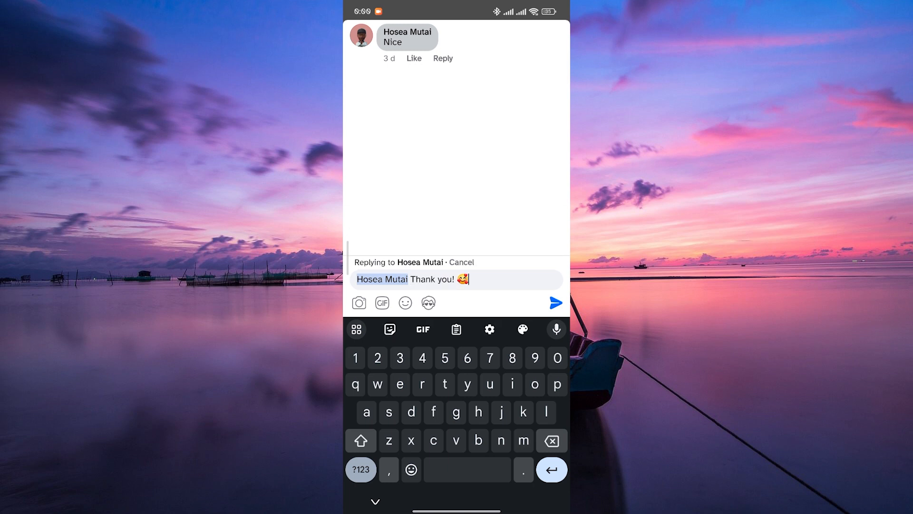
{"action": "left_click", "coordinate": [554, 303]}
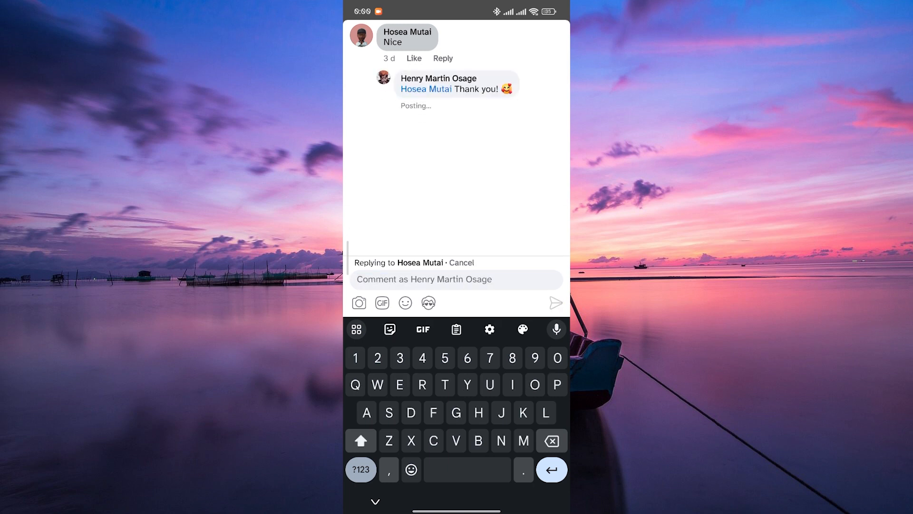